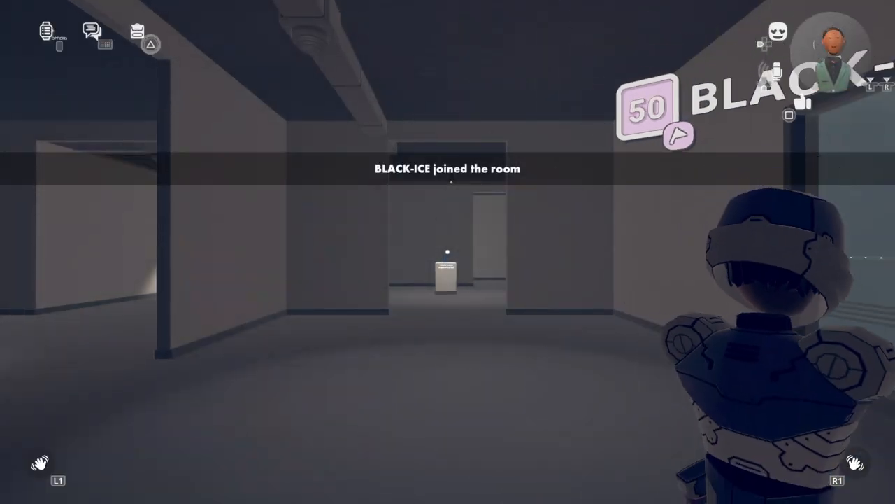
mouse_move(448, 252)
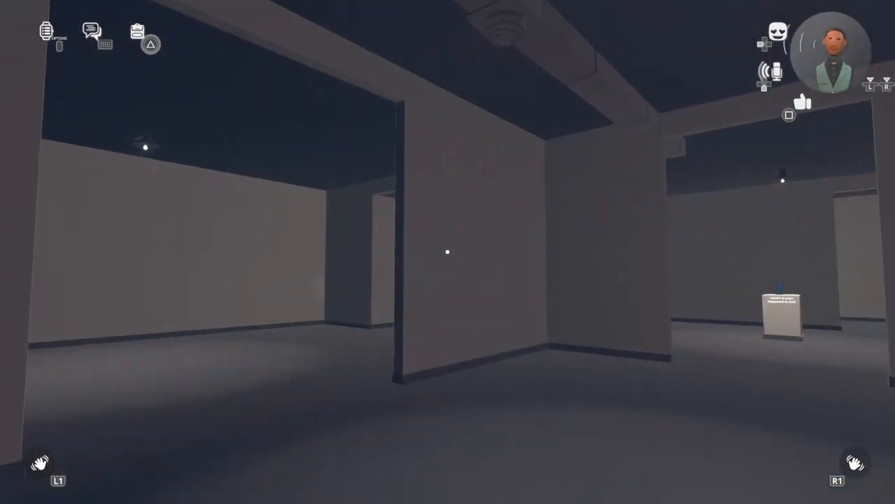
mouse_move(448, 252)
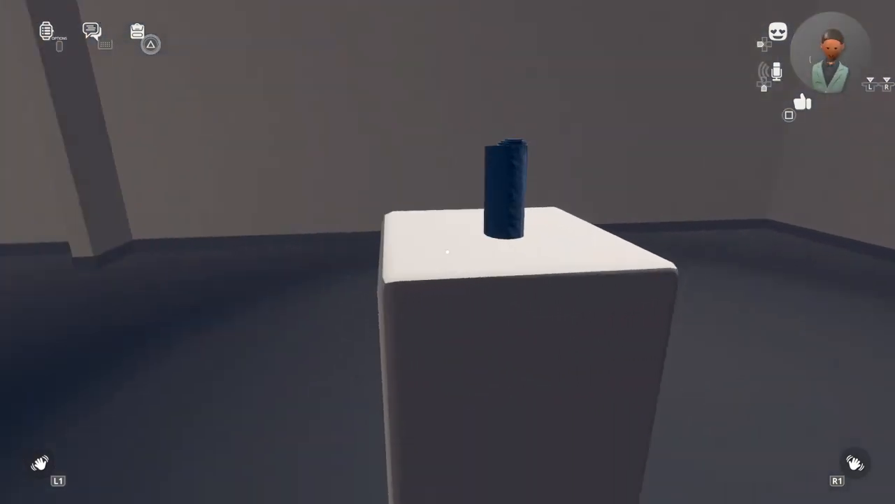
mouse_move(448, 252)
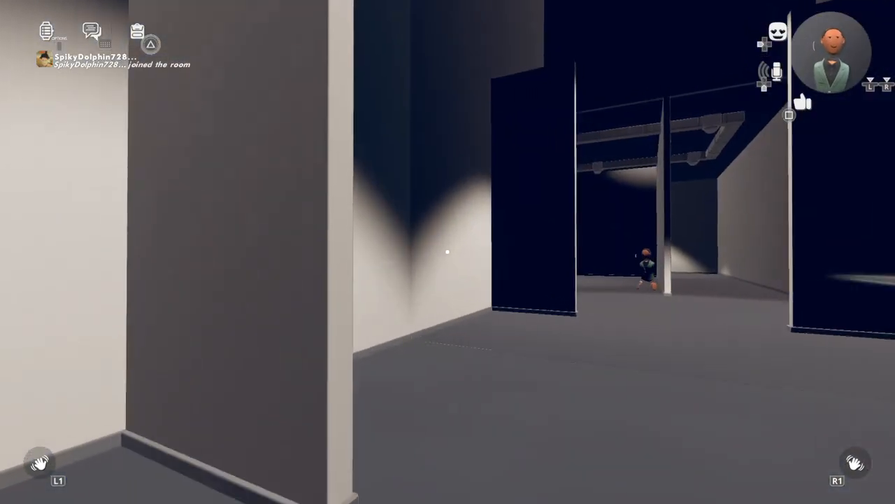
mouse_move(447, 252)
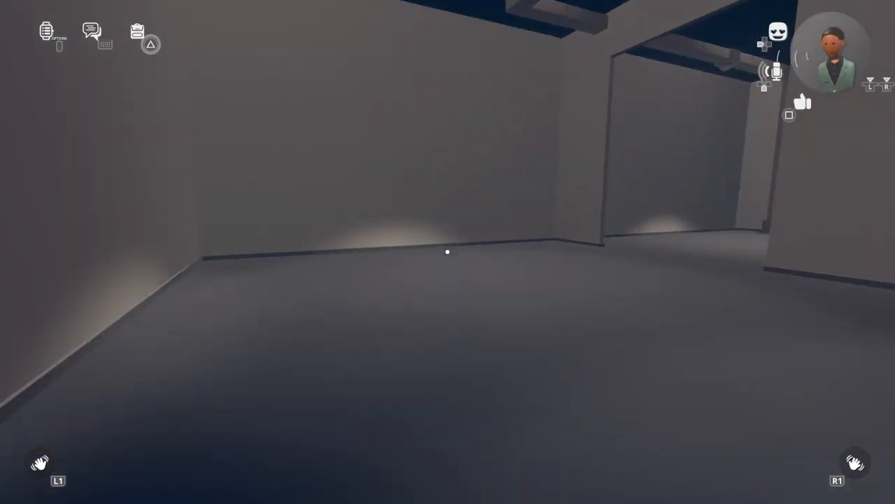
mouse_move(448, 252)
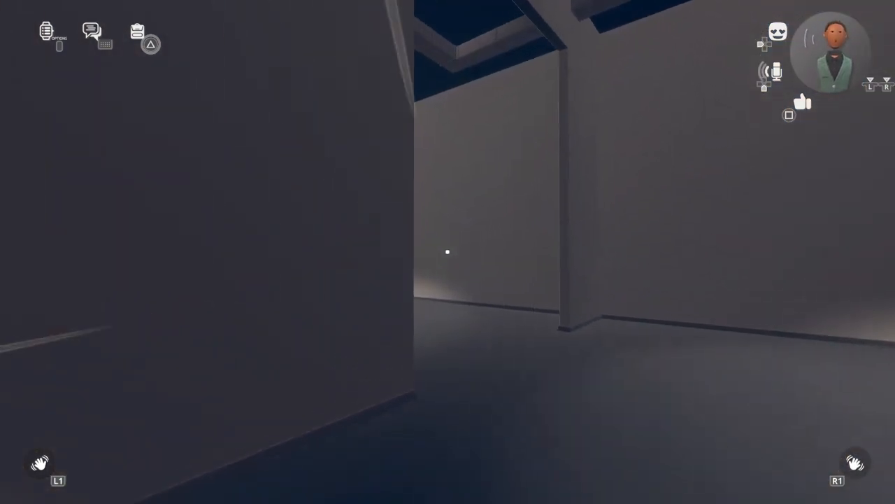
mouse_move(448, 252)
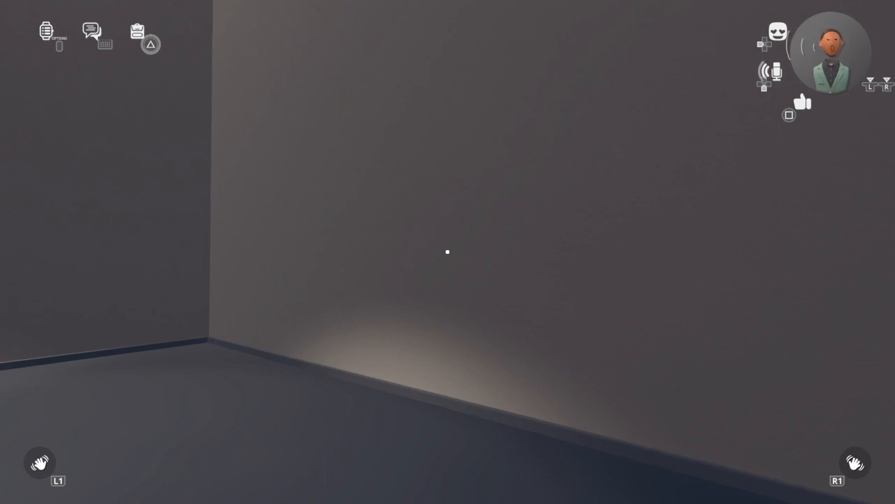
mouse_move(448, 252)
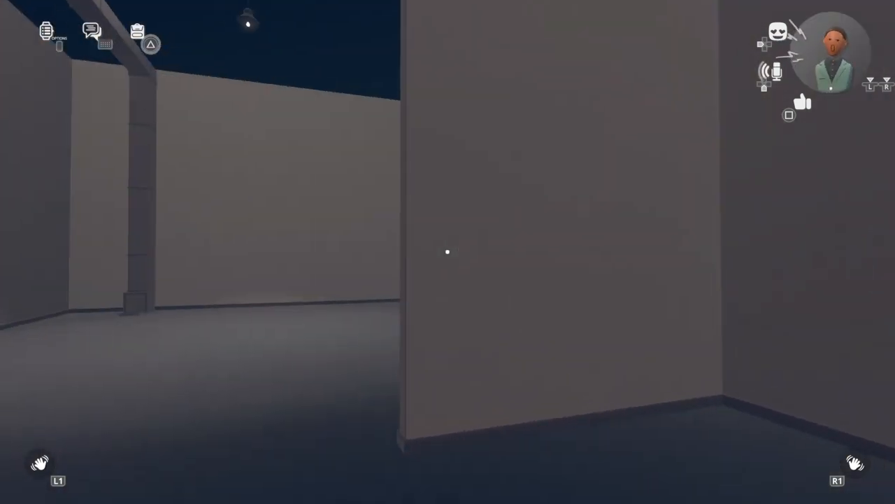
mouse_move(448, 252)
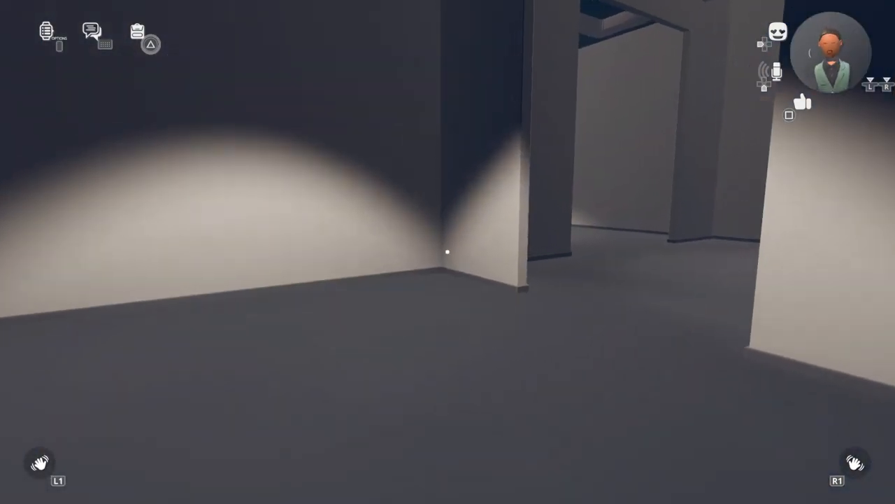
mouse_move(448, 252)
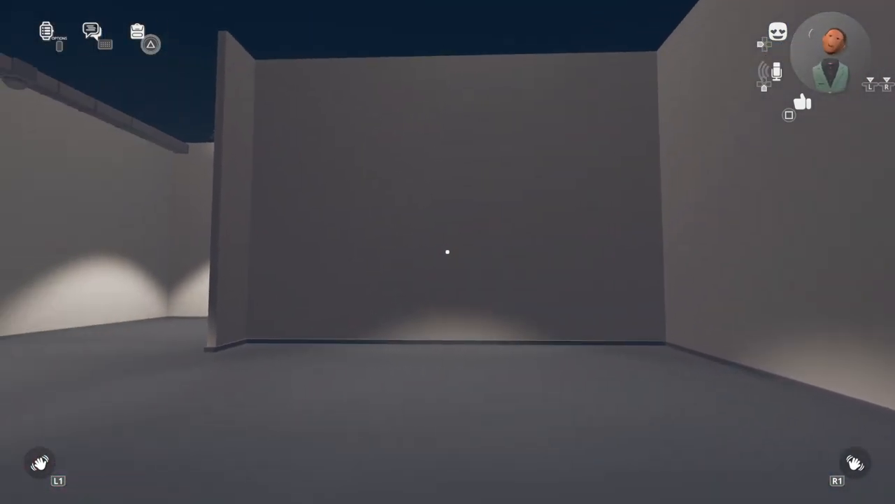
mouse_move(448, 252)
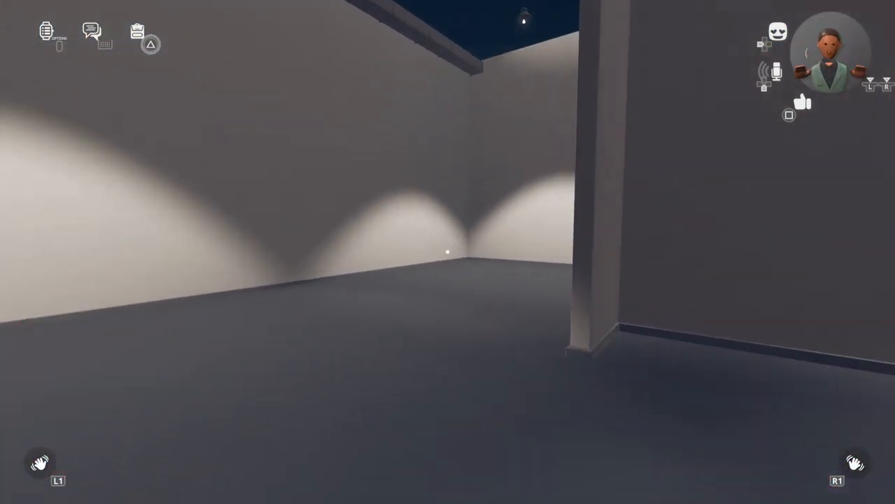
mouse_move(448, 251)
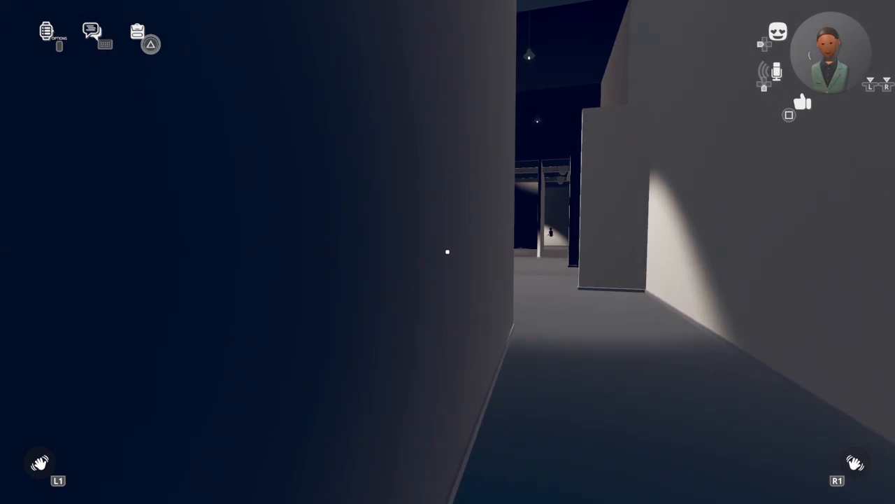
mouse_move(448, 252)
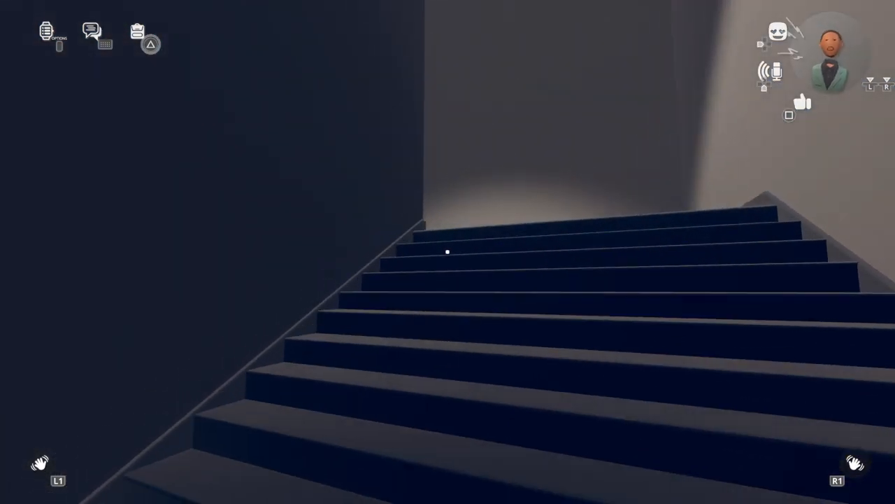
mouse_move(448, 252)
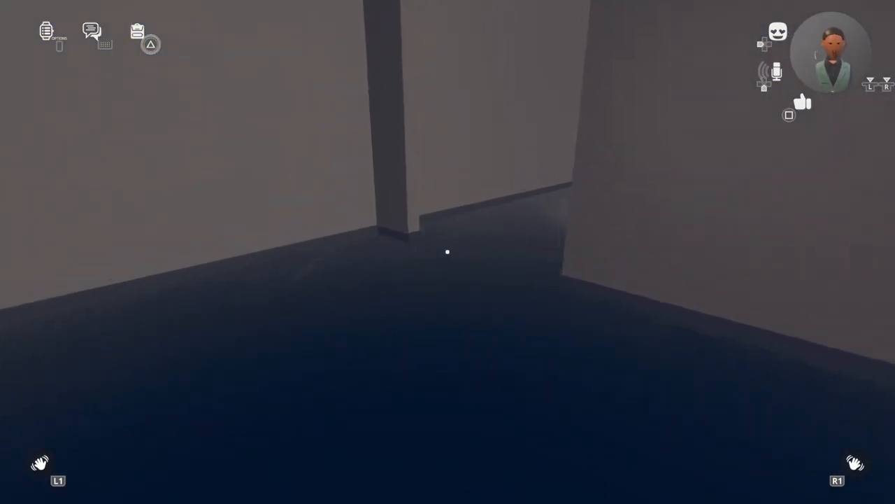
mouse_move(448, 252)
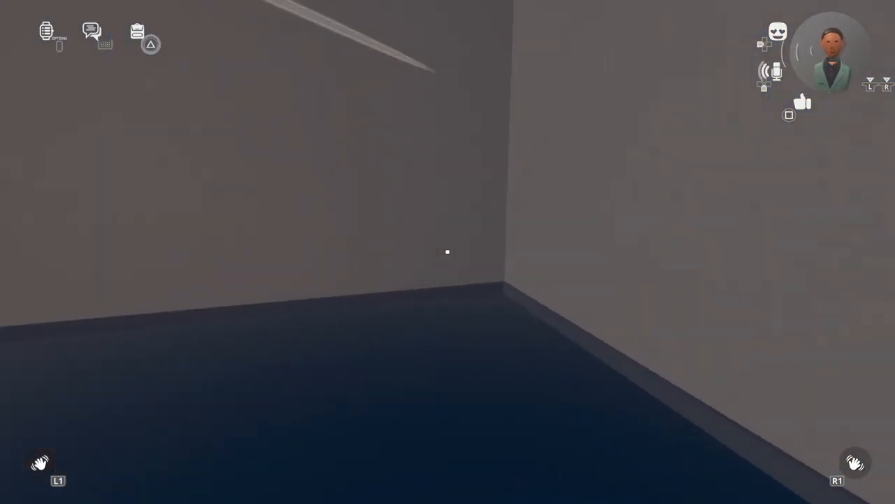
mouse_move(447, 252)
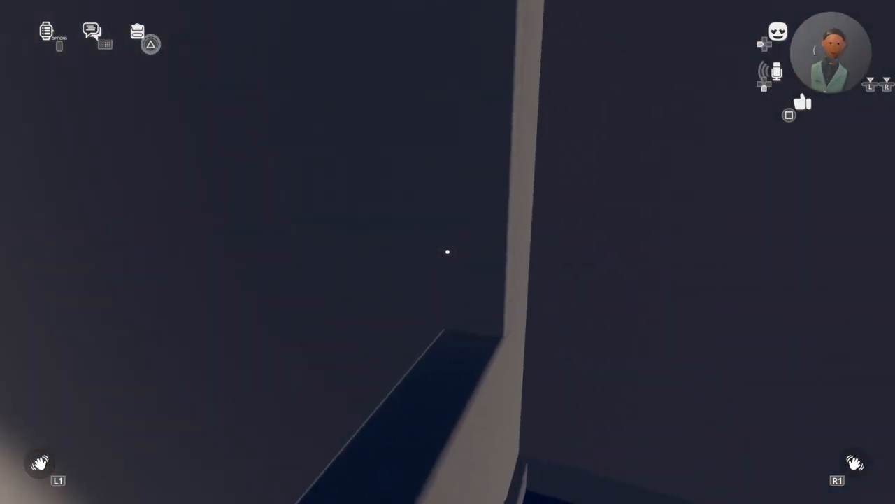
mouse_move(448, 251)
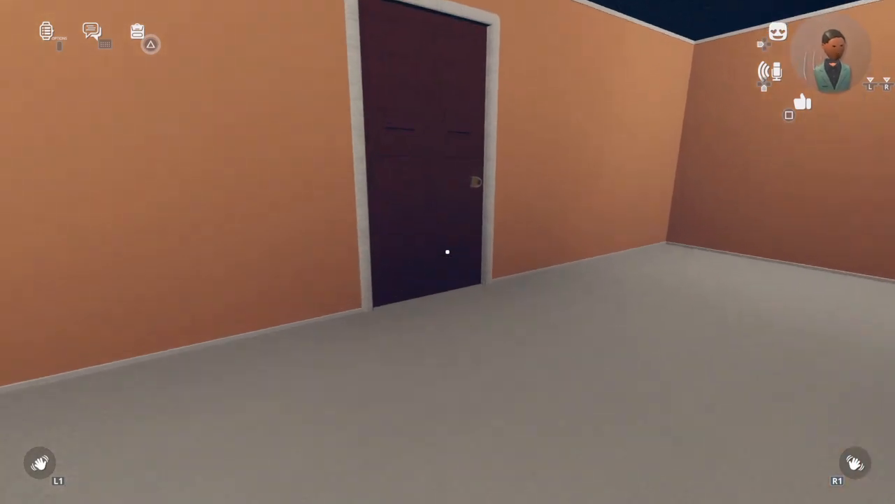
mouse_move(448, 251)
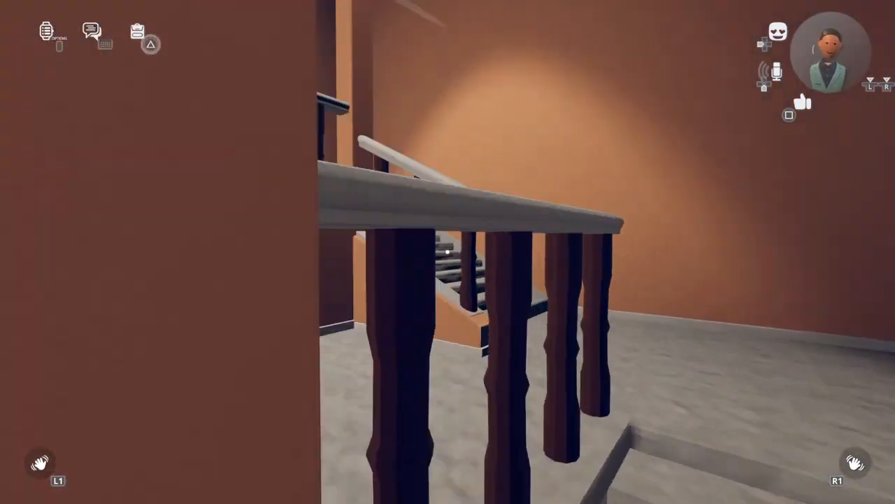
mouse_move(448, 252)
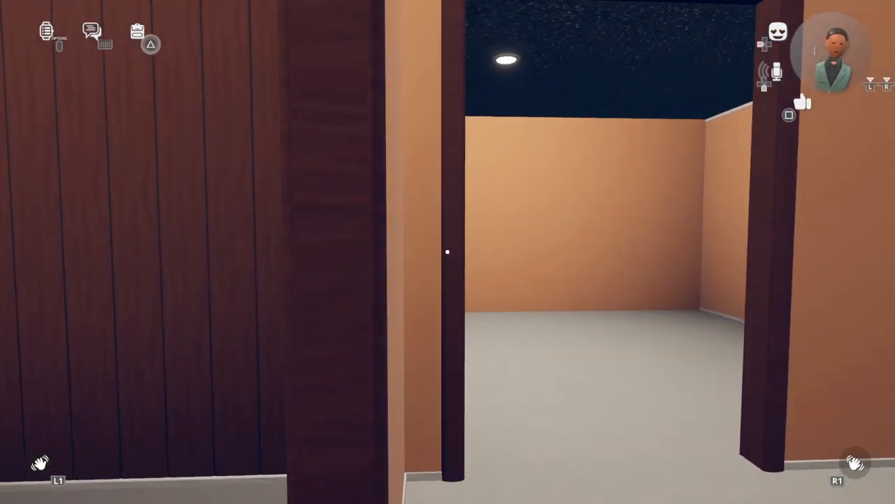
mouse_move(448, 251)
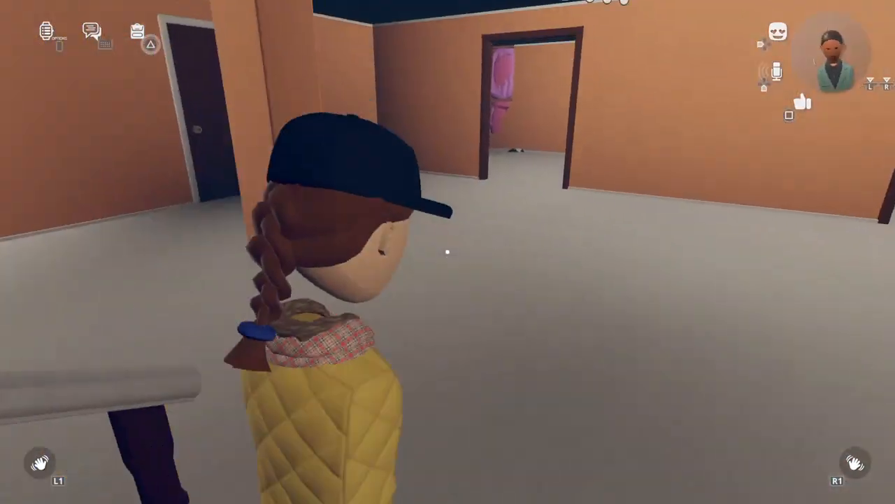
mouse_move(448, 252)
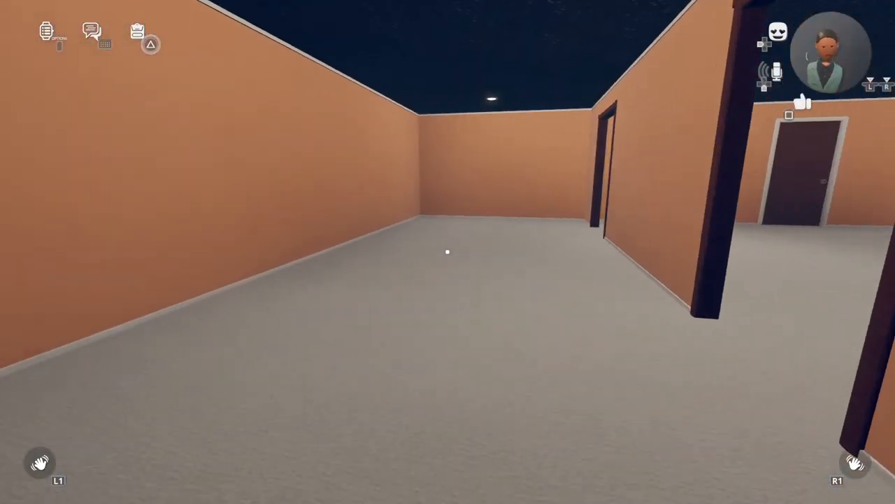
mouse_move(447, 252)
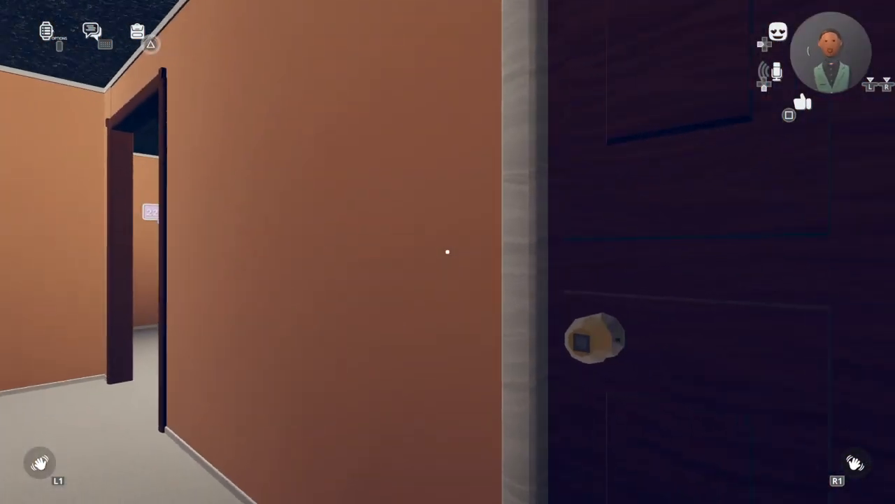
mouse_move(448, 252)
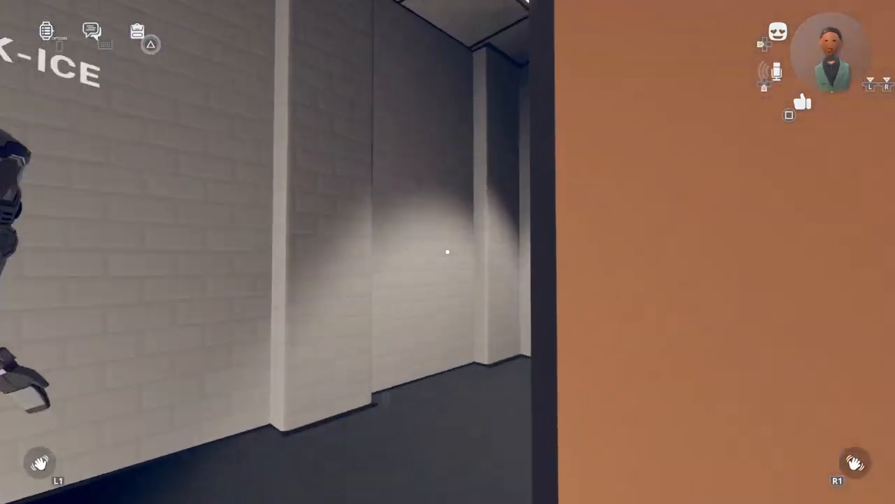
mouse_move(447, 252)
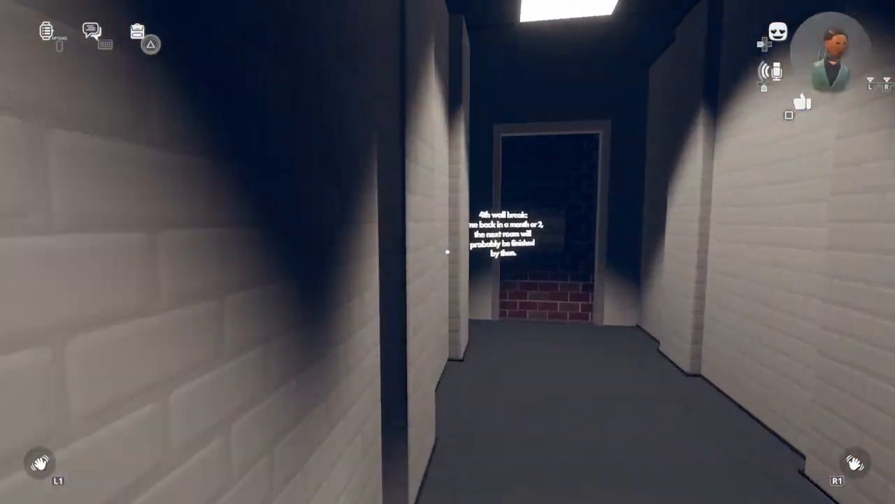
mouse_move(448, 252)
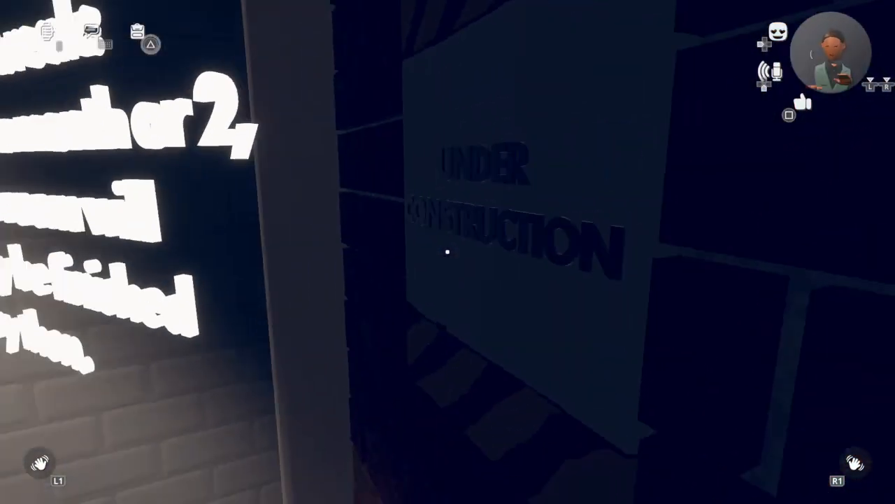